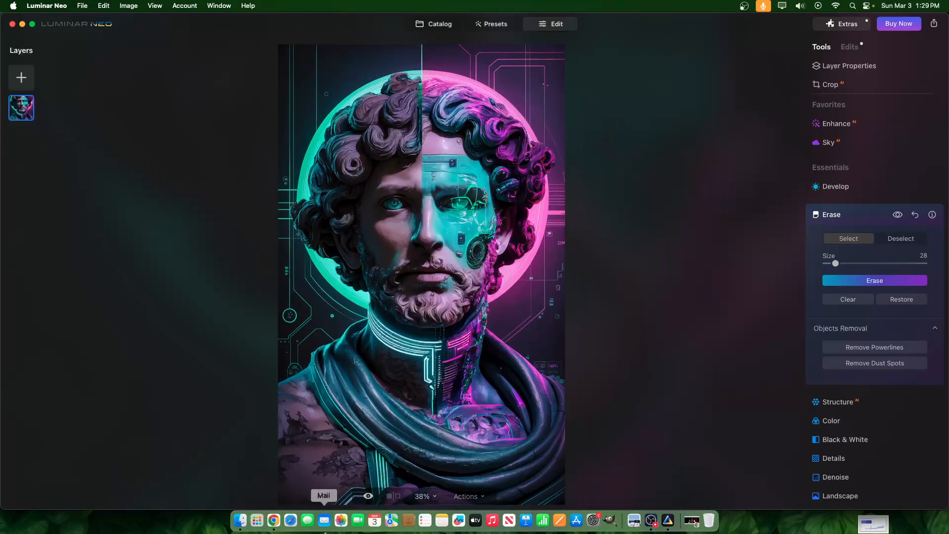
# Bring Chrome forward, showing the Ideogram explore page.
pyautogui.click(273, 520)
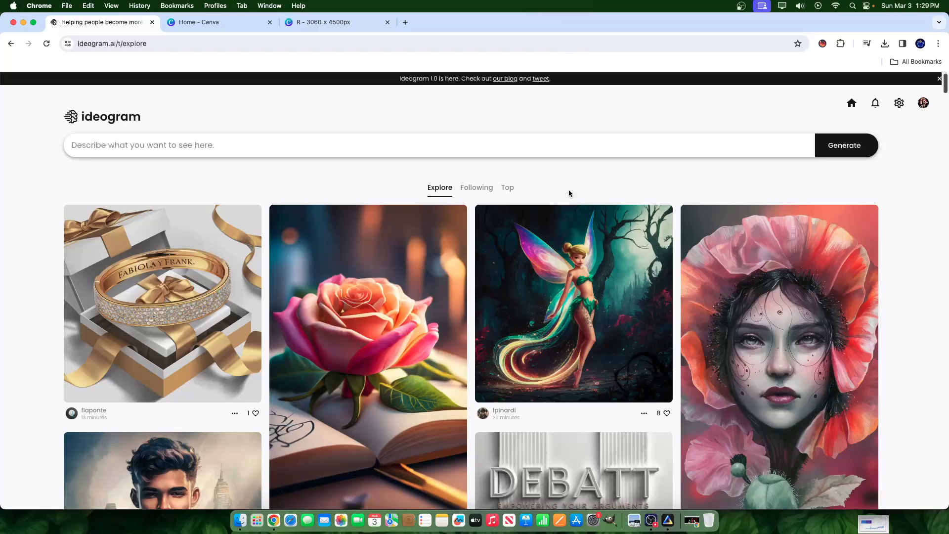
# Open the cyborg statue portrait from the Following tab's pinned feed.
pyautogui.click(476, 188)
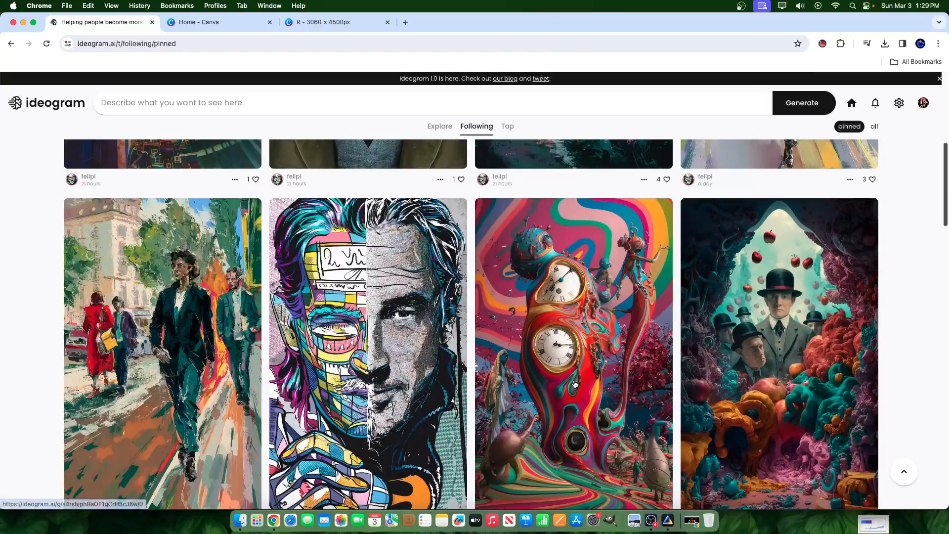
pyautogui.scroll(-3)
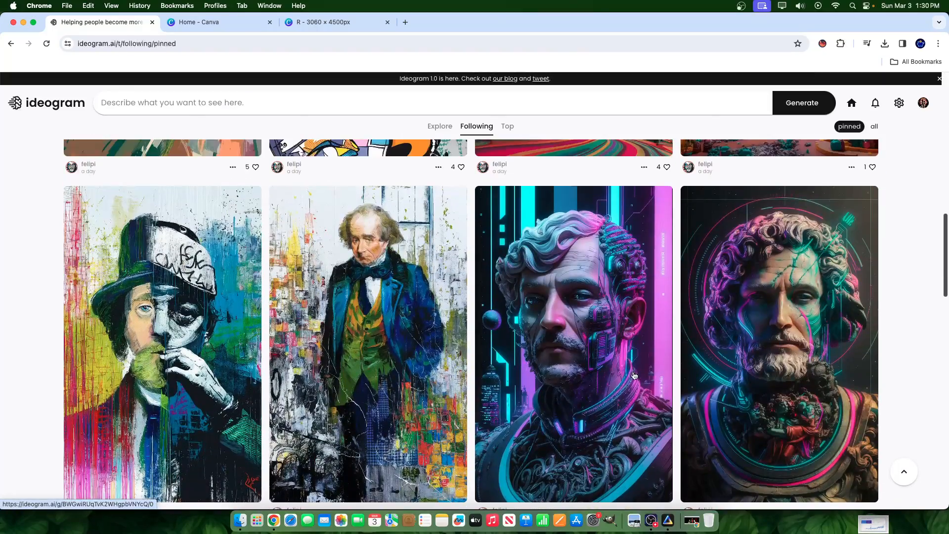
pyautogui.scroll(-3)
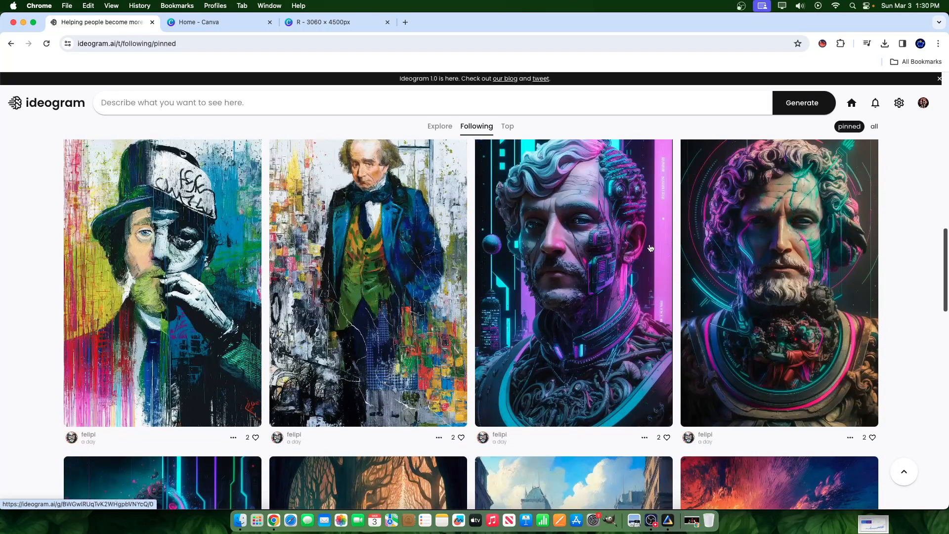
pyautogui.click(575, 278)
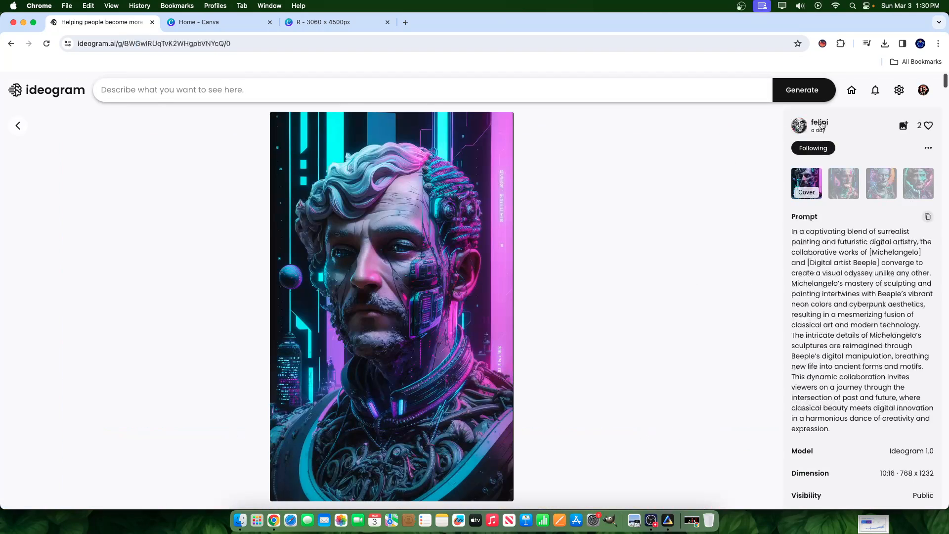
pyautogui.moveTo(820, 125)
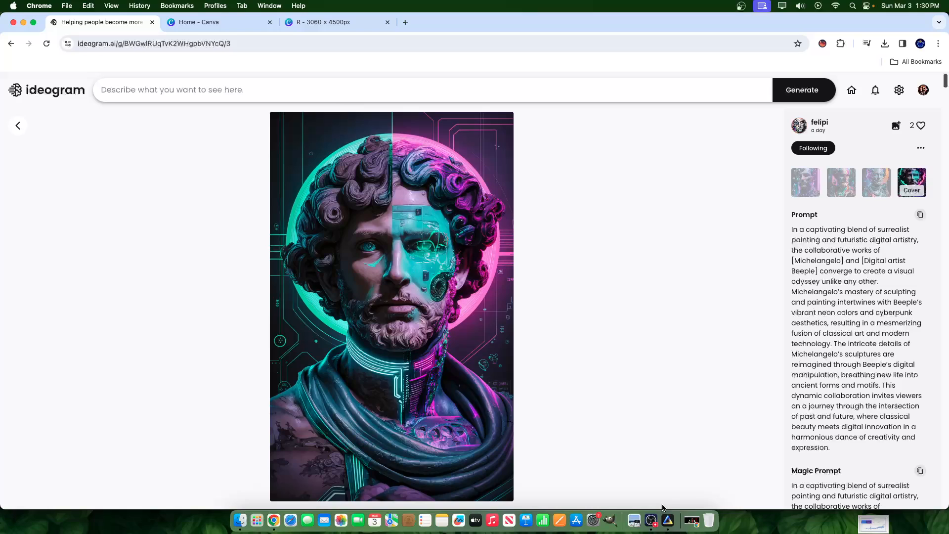
pyautogui.moveTo(667, 520)
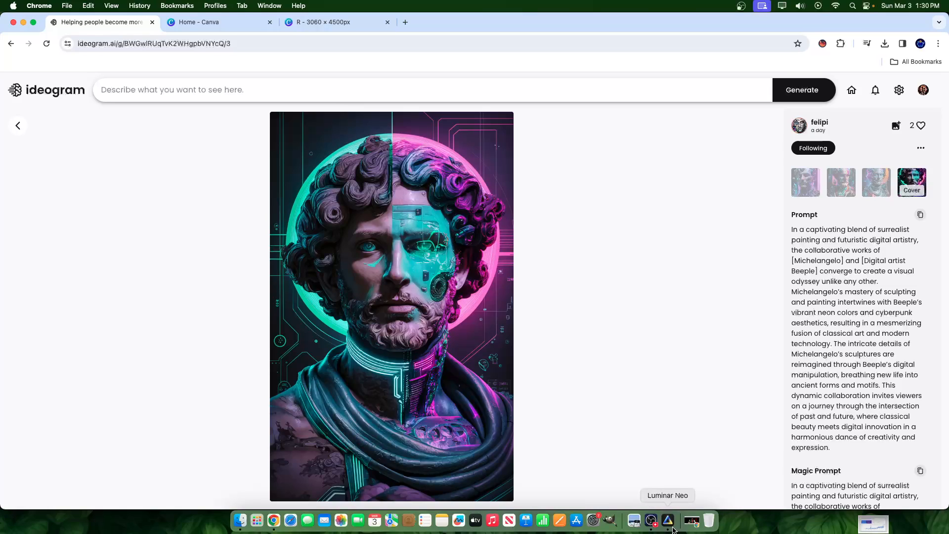
# Return to Luminar Neo's Erase view of the teal-and-pink halo statue portrait.
pyautogui.click(668, 520)
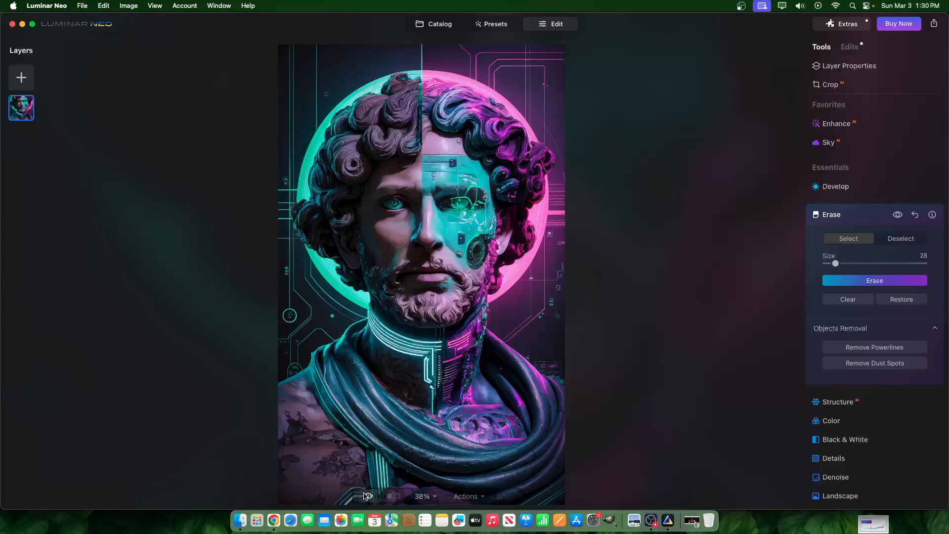
pyautogui.moveTo(394, 224)
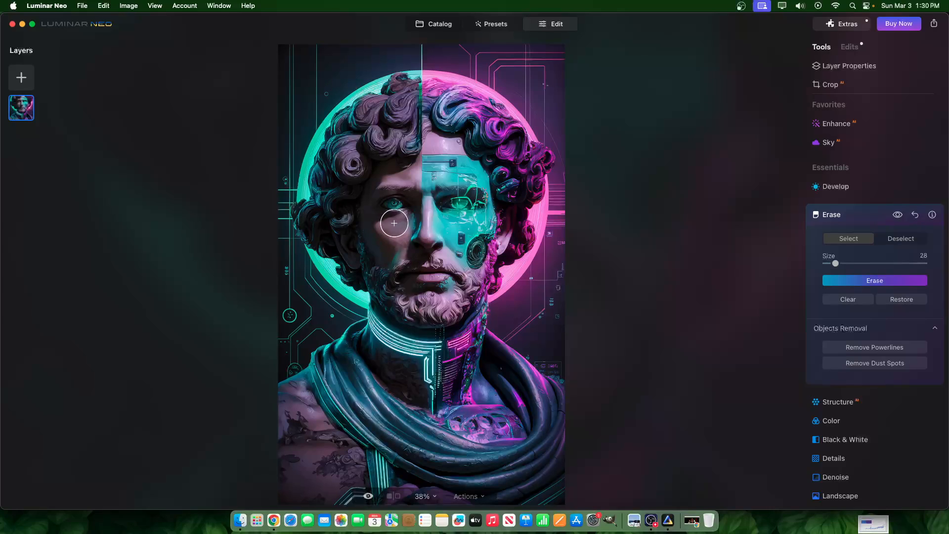
pyautogui.moveTo(394, 224); pyautogui.dragTo(393, 418)
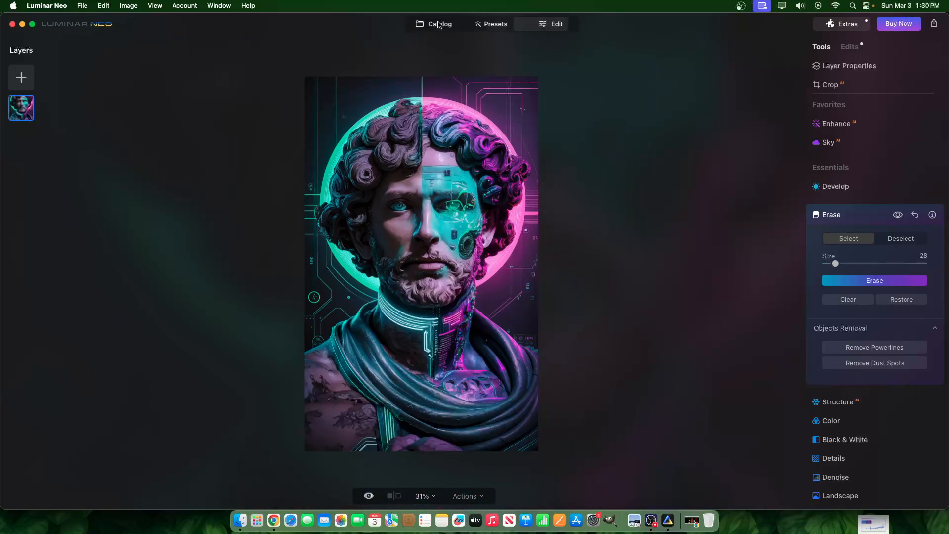
# Drag the portrait thumbnail from Catalog onto the 2x Upscale extension and view it large.
pyautogui.click(439, 24)
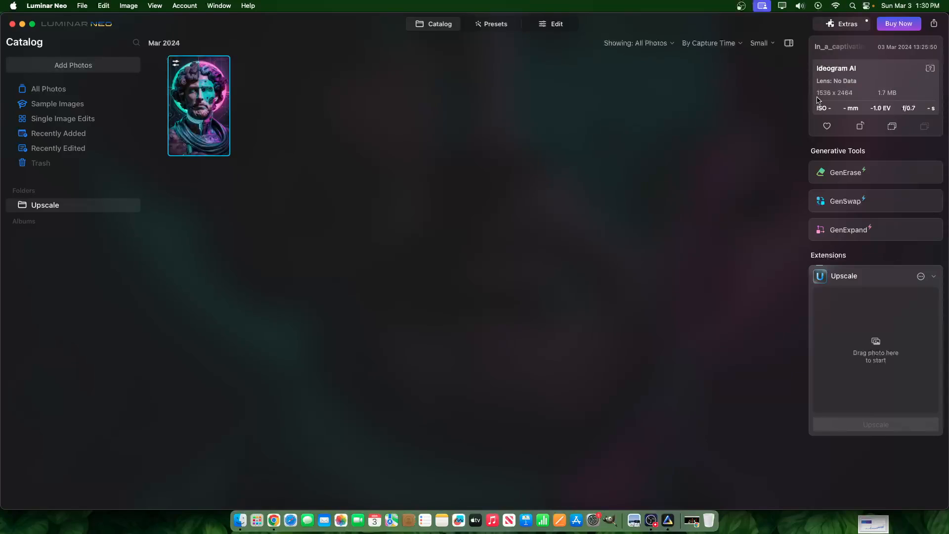
pyautogui.moveTo(198, 106); pyautogui.dragTo(408, 198)
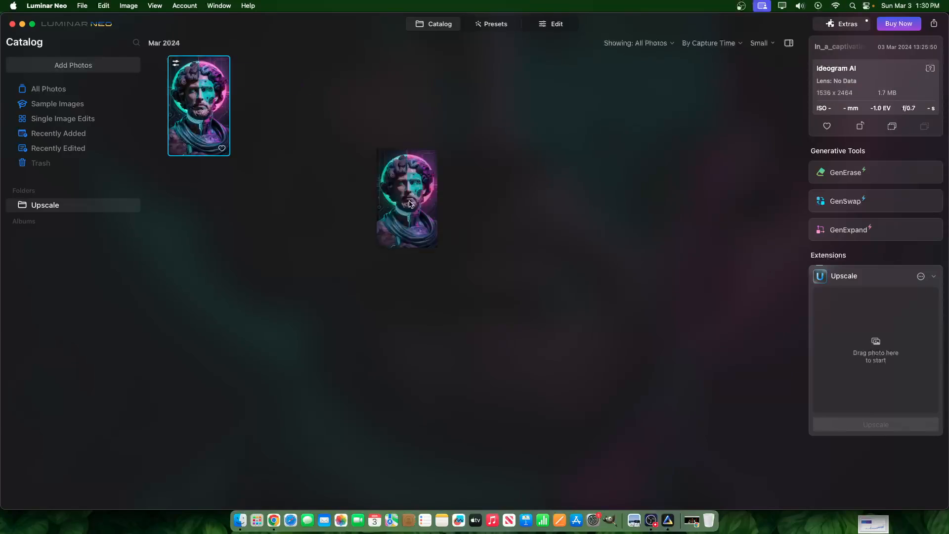
pyautogui.moveTo(407, 198); pyautogui.dragTo(874, 339)
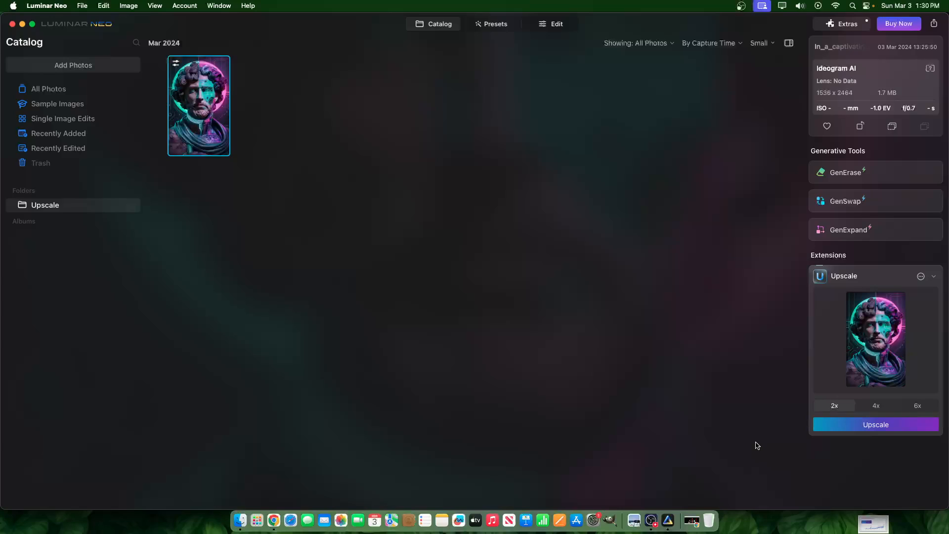
pyautogui.doubleClick(199, 105)
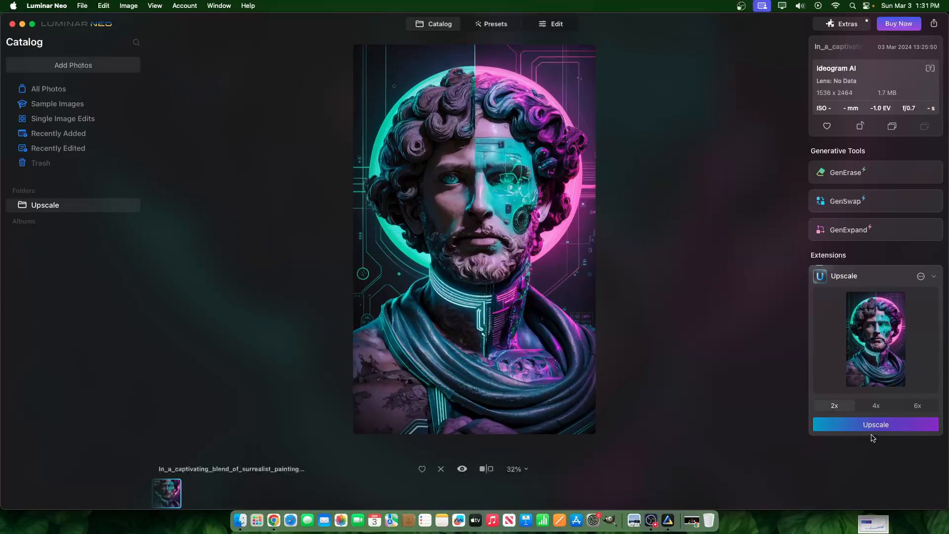
# Upscale the portrait 2x, producing a 3072 x 4928 copy in the catalog.
pyautogui.click(876, 424)
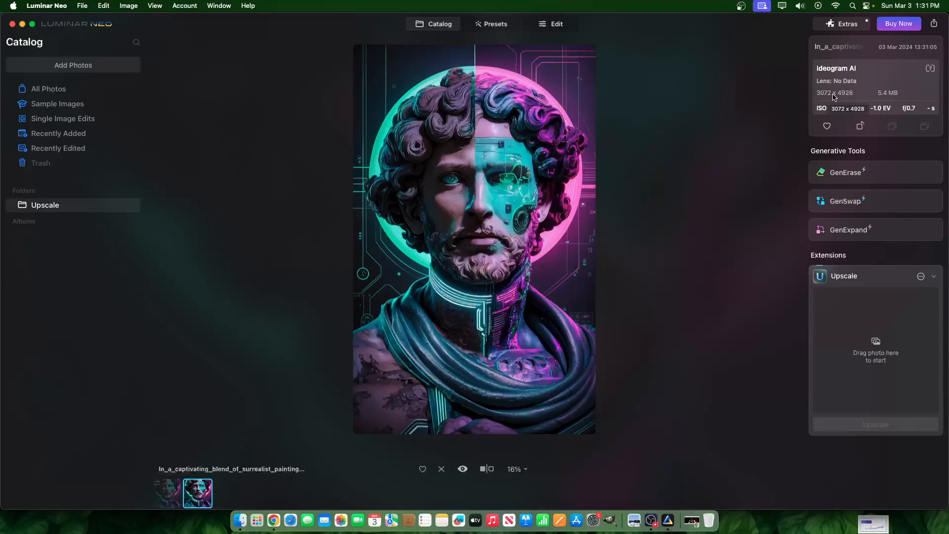
pyautogui.moveTo(849, 98)
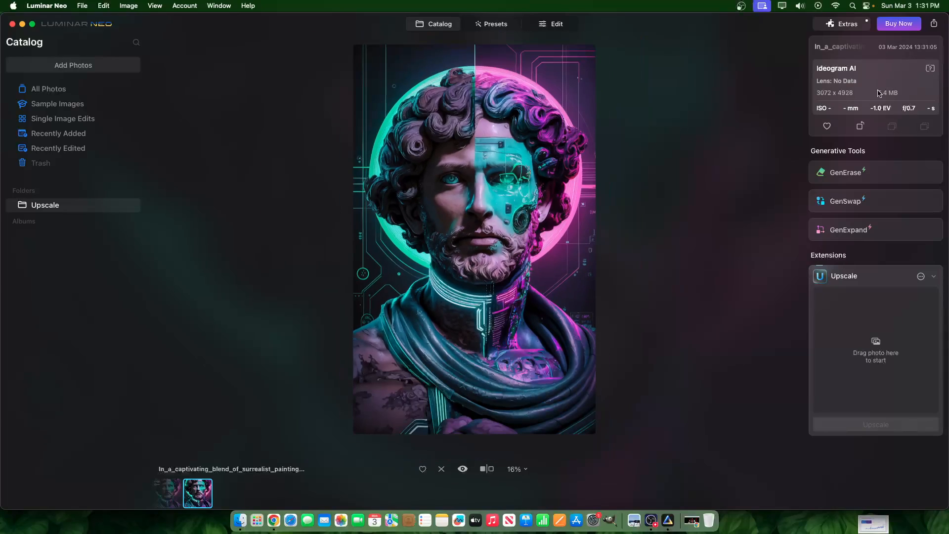
pyautogui.moveTo(838, 162)
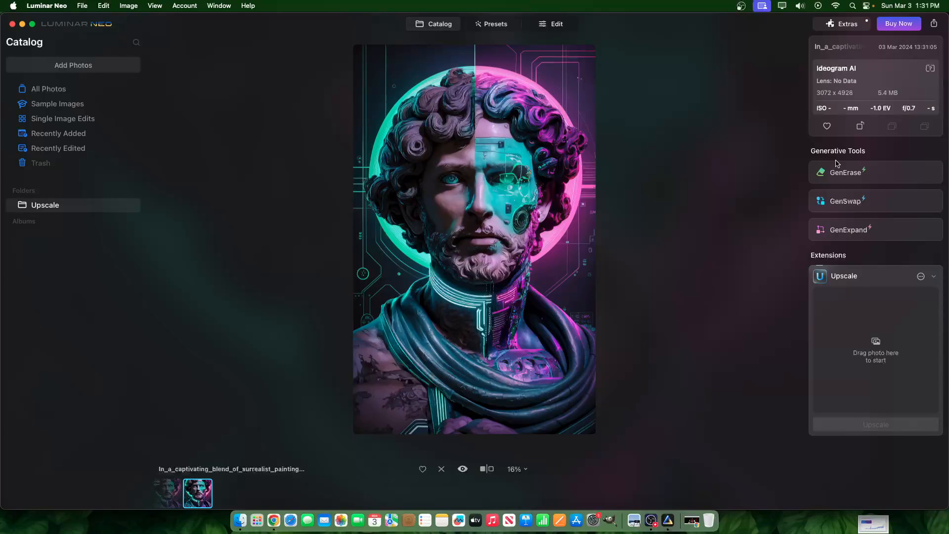
pyautogui.moveTo(577, 224)
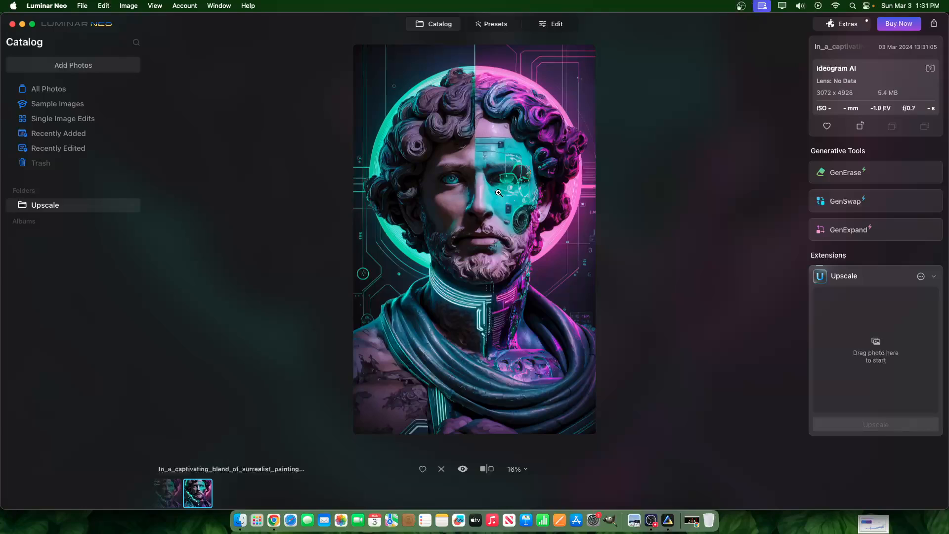
pyautogui.moveTo(472, 189)
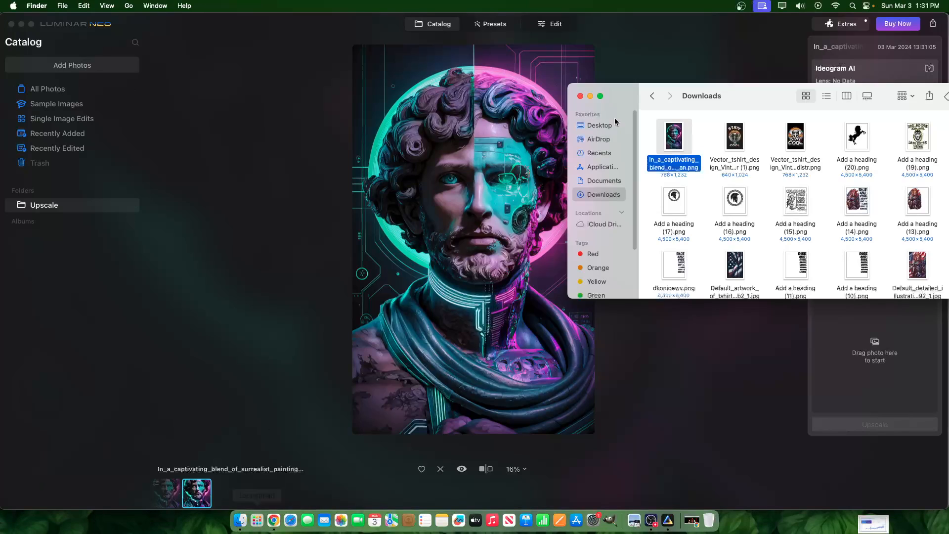
# Open the downloaded statue portrait PNG from Downloads in Preview.
pyautogui.doubleClick(674, 136)
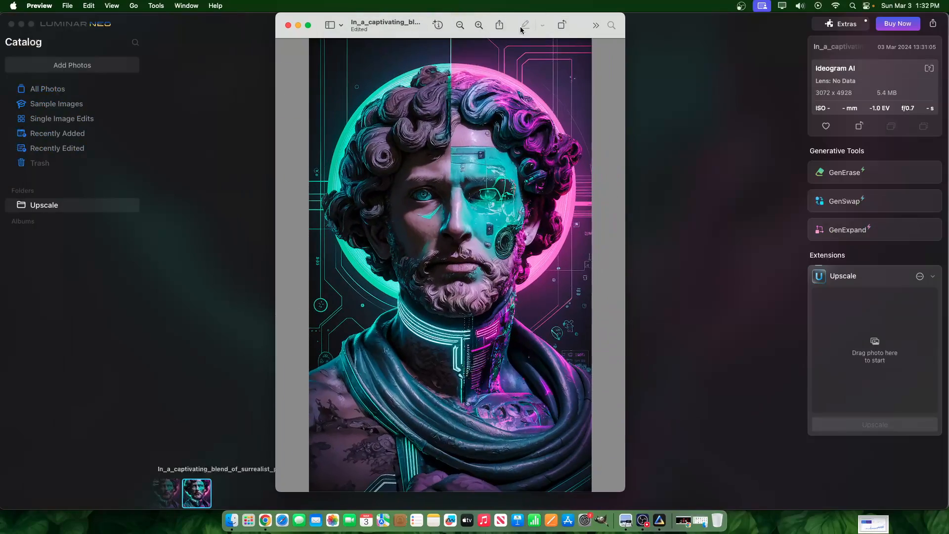
# Reveal Preview's markup tools and enter 3000 as the new image dimension.
pyautogui.click(595, 25)
pyautogui.write('14')
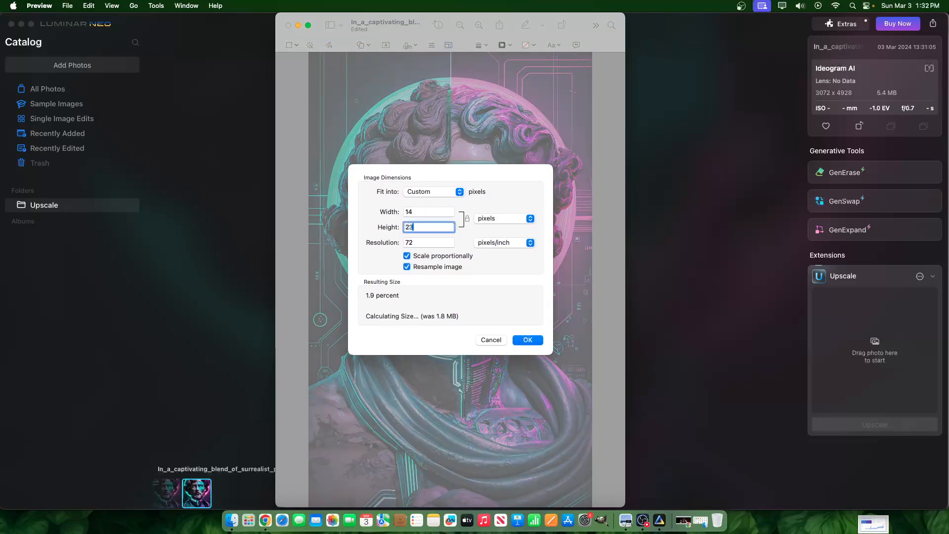
pyautogui.write('3000')
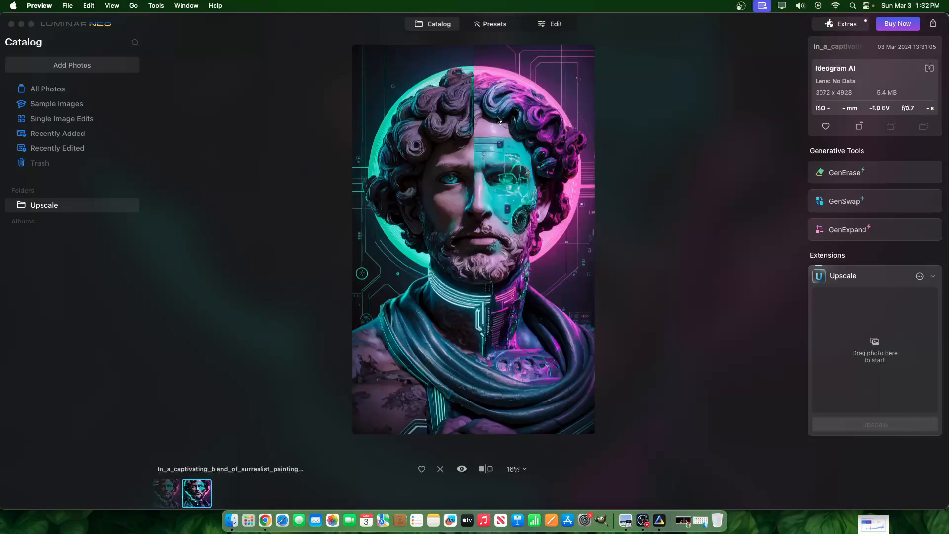
pyautogui.moveTo(521, 92)
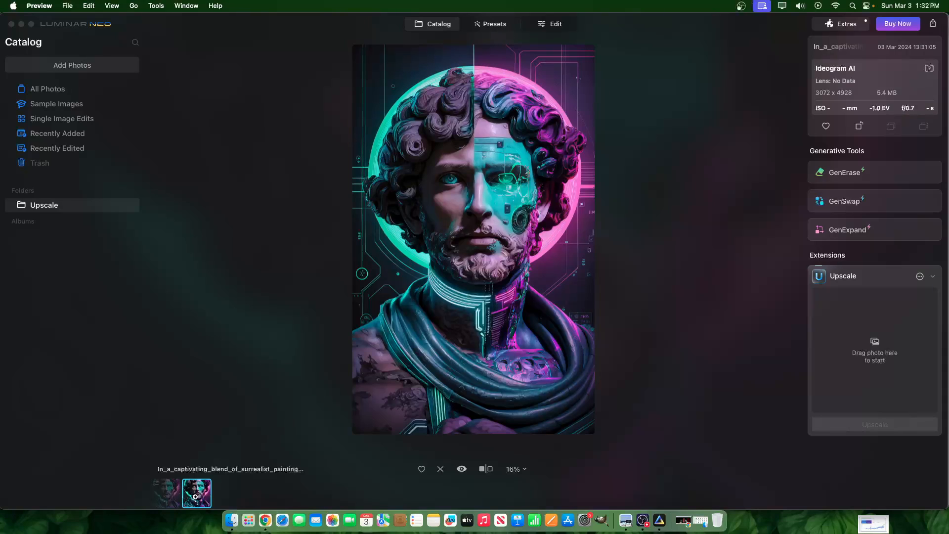
# Make Luminar Neo active again with the 3072 x 4928 portrait catalog.
pyautogui.click(556, 24)
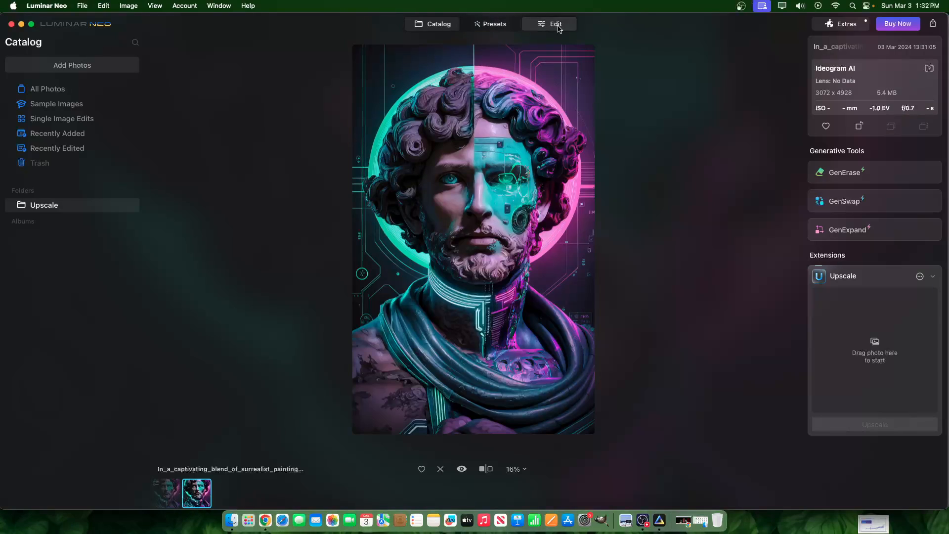
# In Develop's Light panel, set Smart Contrast to 100 and Shadows to 63.
pyautogui.click(556, 24)
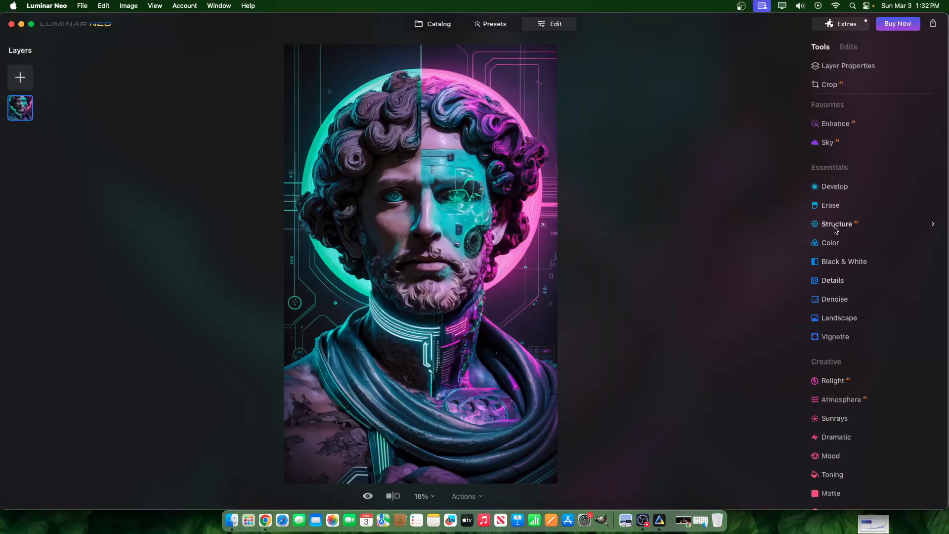
pyautogui.moveTo(839, 205)
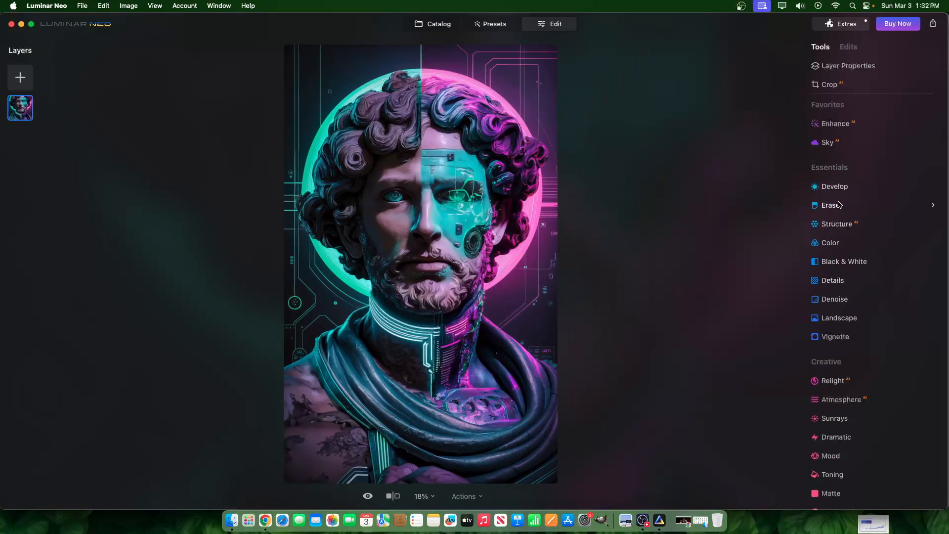
pyautogui.click(835, 186)
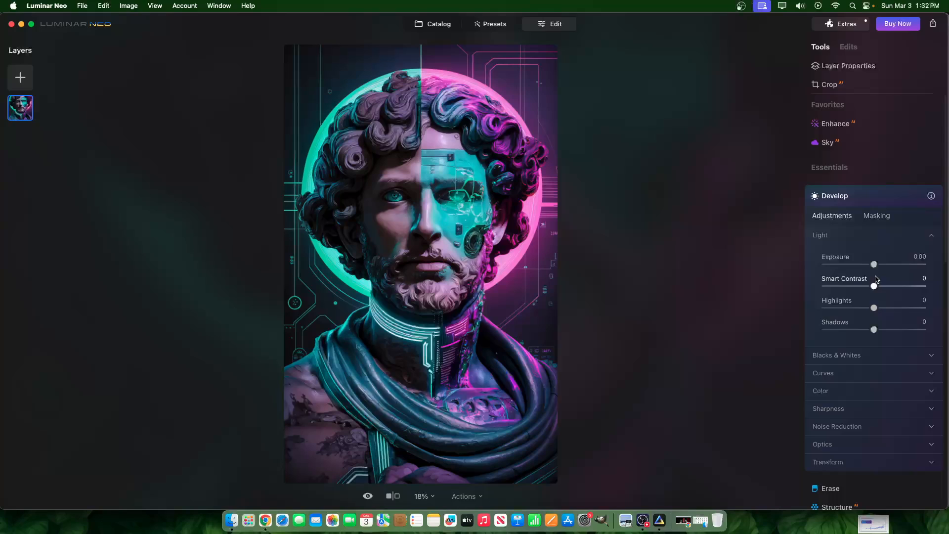
pyautogui.moveTo(874, 286); pyautogui.dragTo(924, 286)
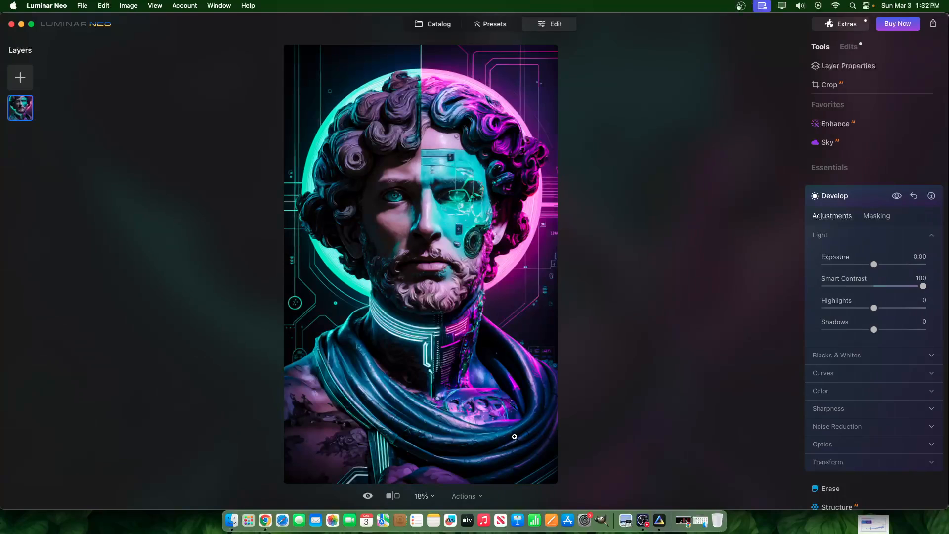
pyautogui.moveTo(714, 326)
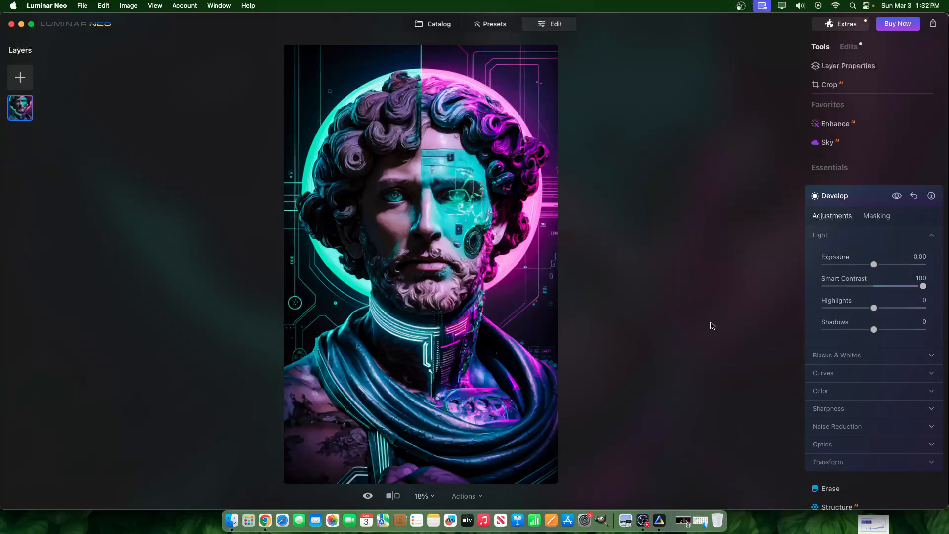
pyautogui.moveTo(874, 329); pyautogui.dragTo(922, 329)
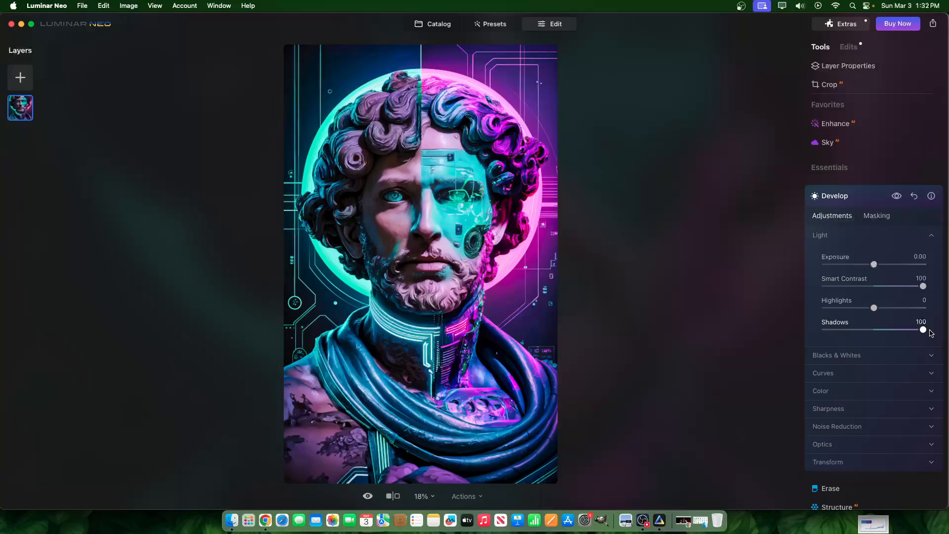
pyautogui.moveTo(922, 329); pyautogui.dragTo(905, 330)
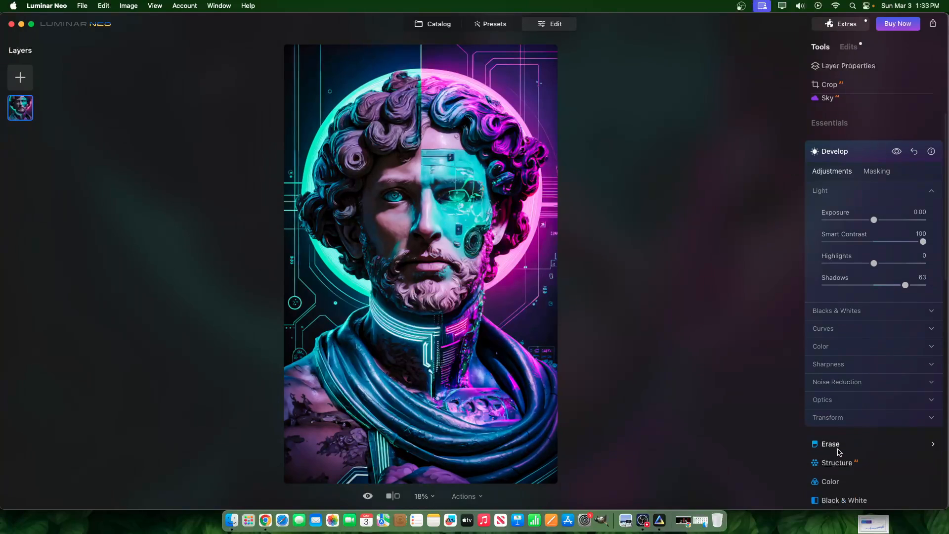
# Open the Erase tool, then switch to Catalog and back to editing the portrait.
pyautogui.click(831, 444)
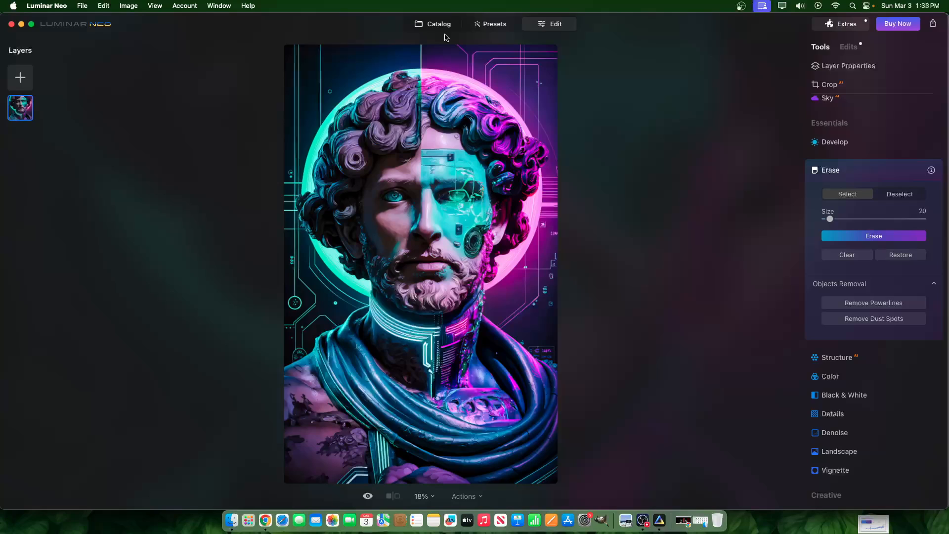
pyautogui.click(439, 23)
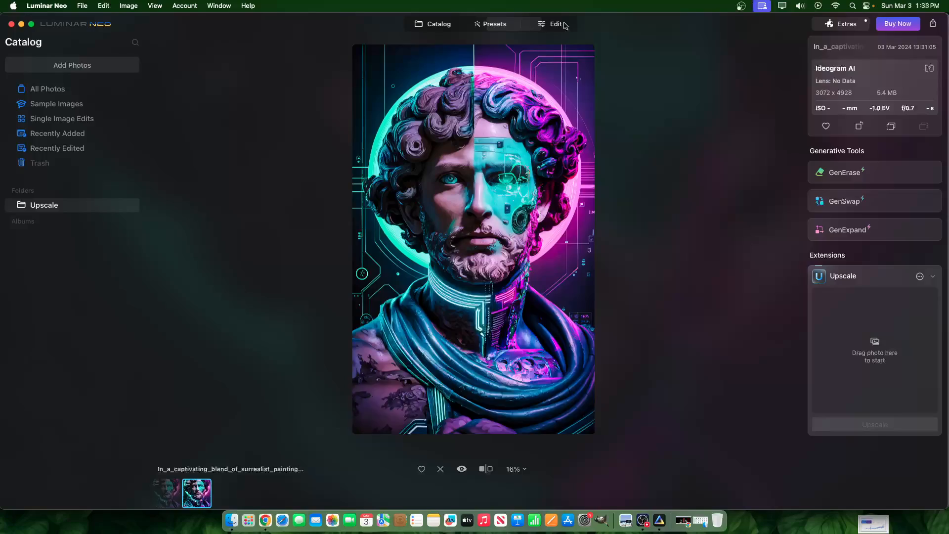
pyautogui.click(555, 24)
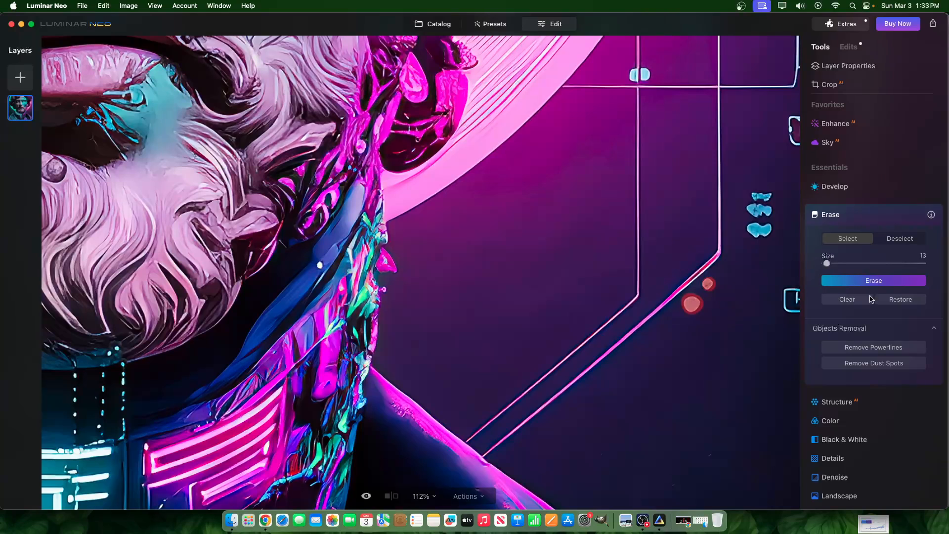
# Clear the stray erase marks and paint over the blue streak on the cheek above the beard.
pyautogui.click(873, 280)
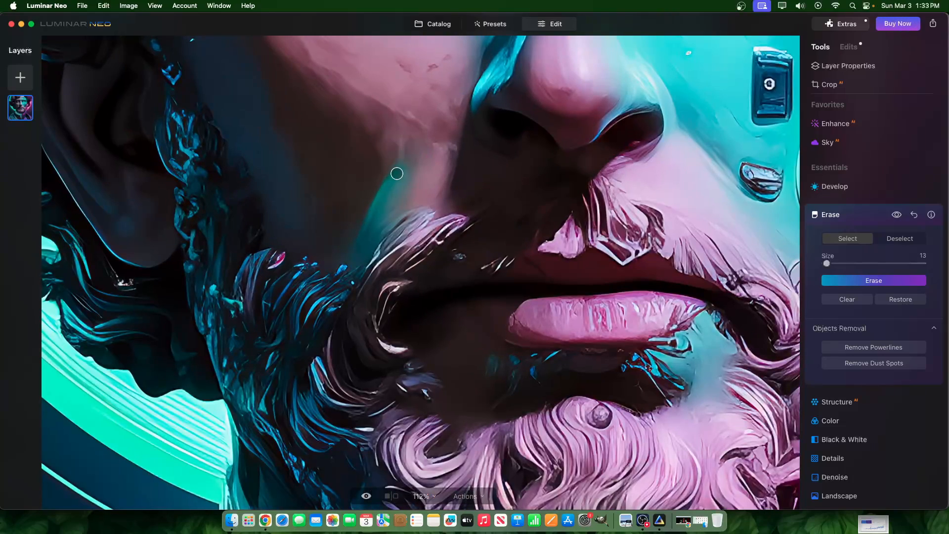
pyautogui.moveTo(398, 173); pyautogui.dragTo(392, 202)
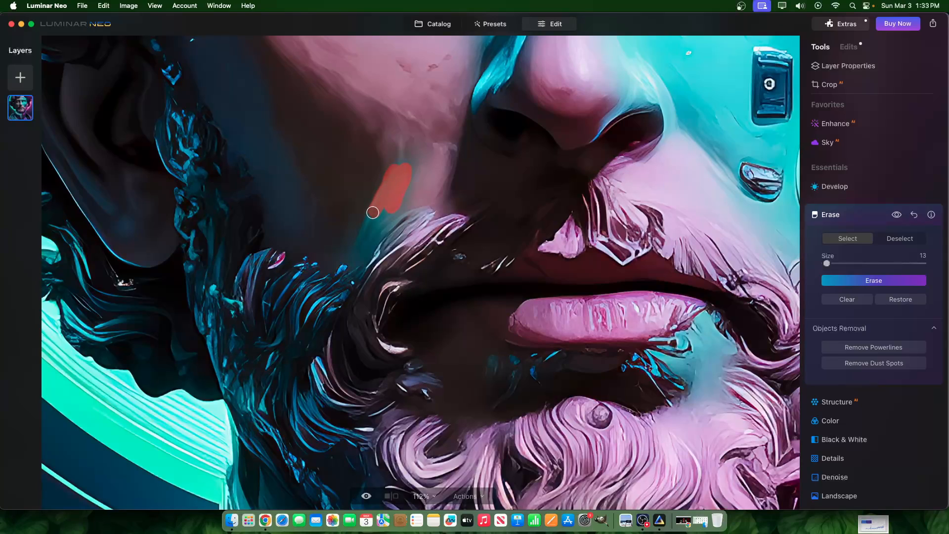
pyautogui.moveTo(373, 213); pyautogui.dragTo(389, 210)
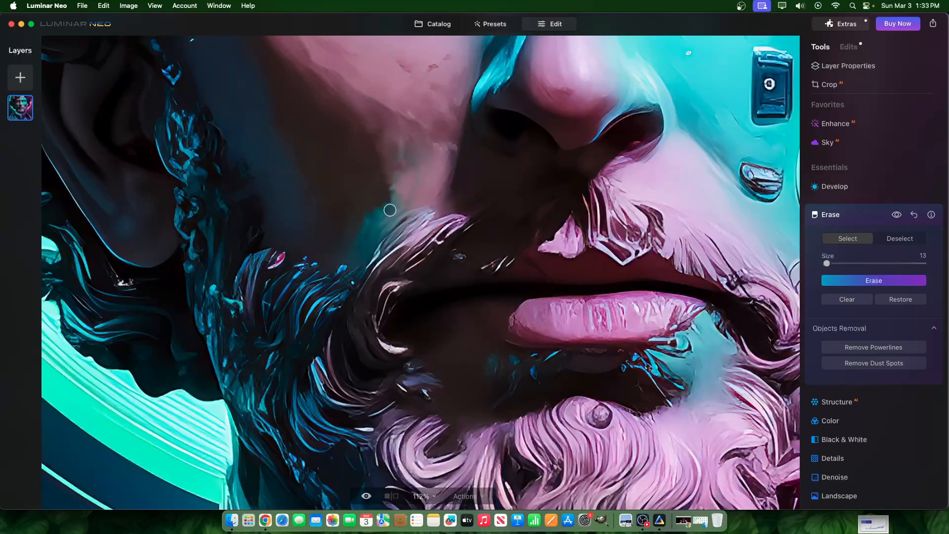
pyautogui.moveTo(389, 210); pyautogui.dragTo(414, 165)
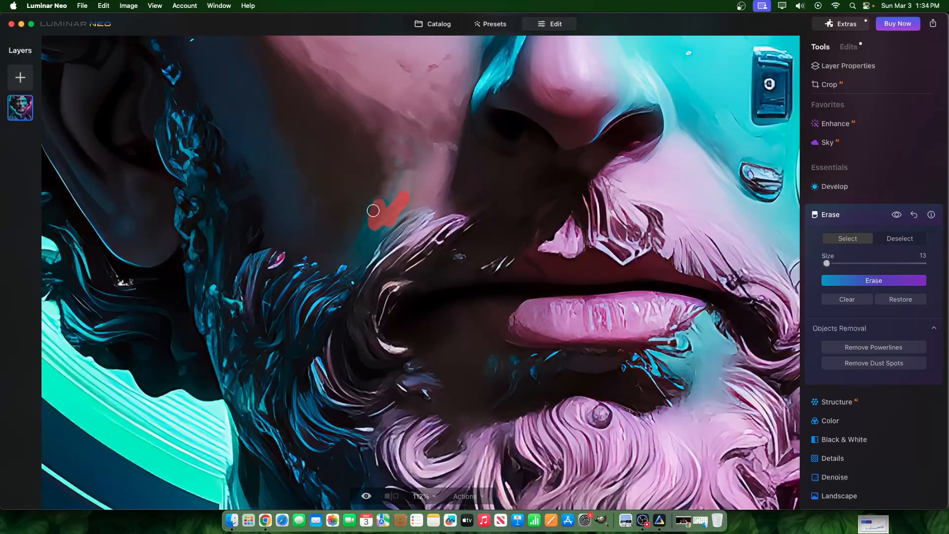
pyautogui.moveTo(373, 211); pyautogui.dragTo(365, 232)
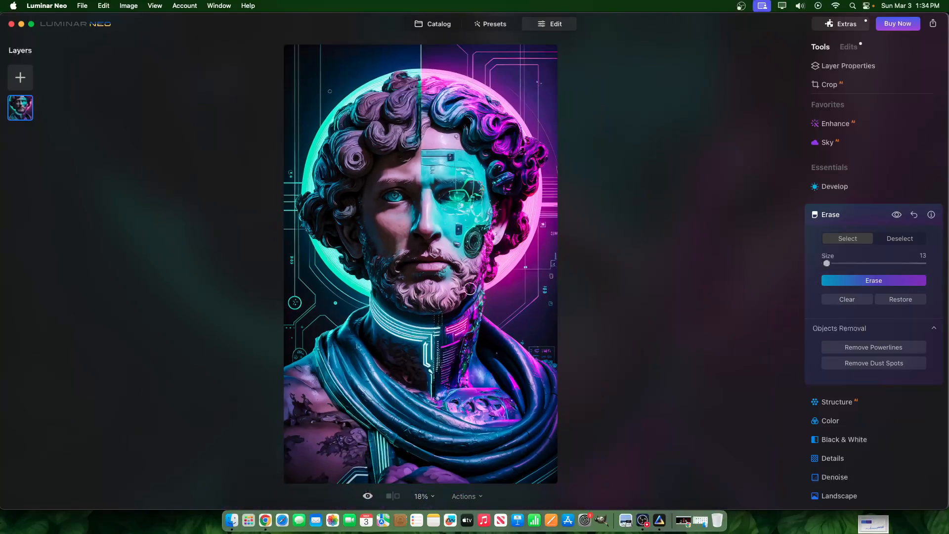
pyautogui.moveTo(416, 245)
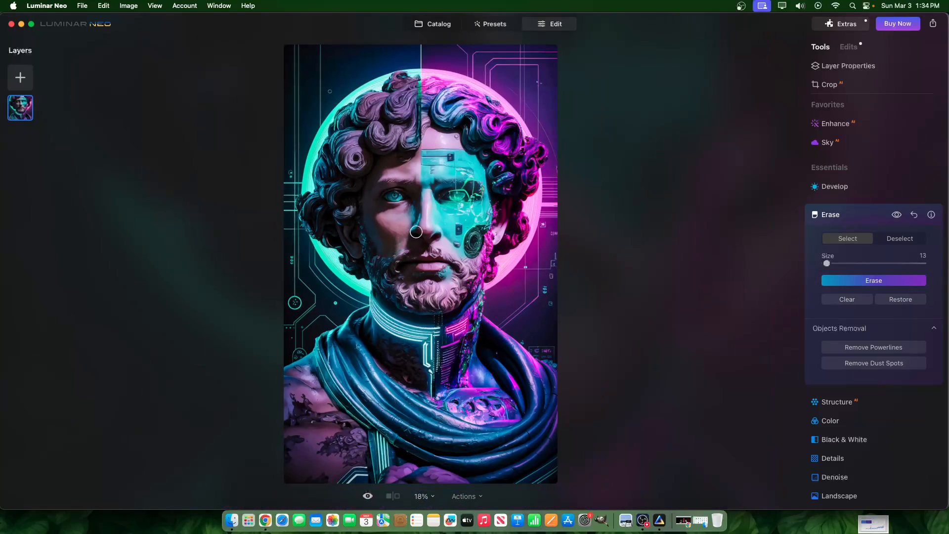
pyautogui.moveTo(422, 266)
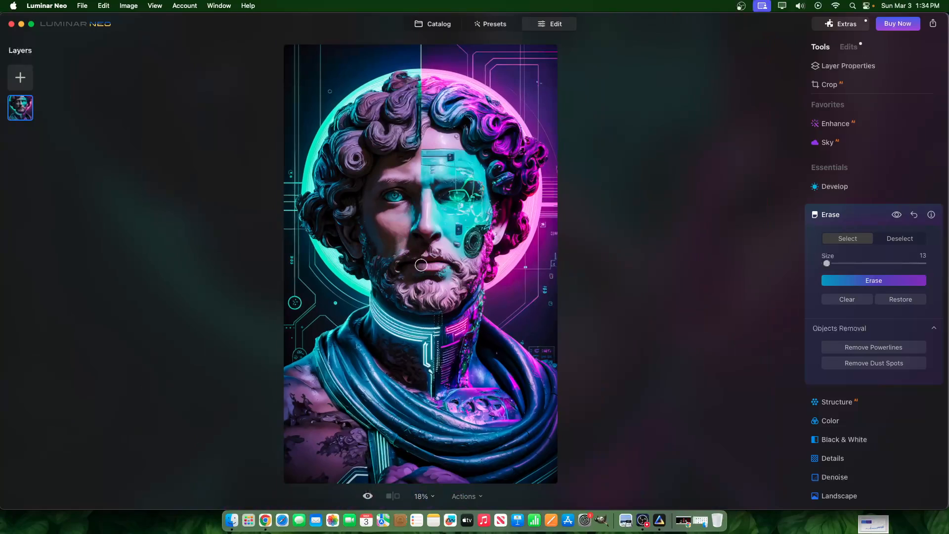
pyautogui.moveTo(472, 276)
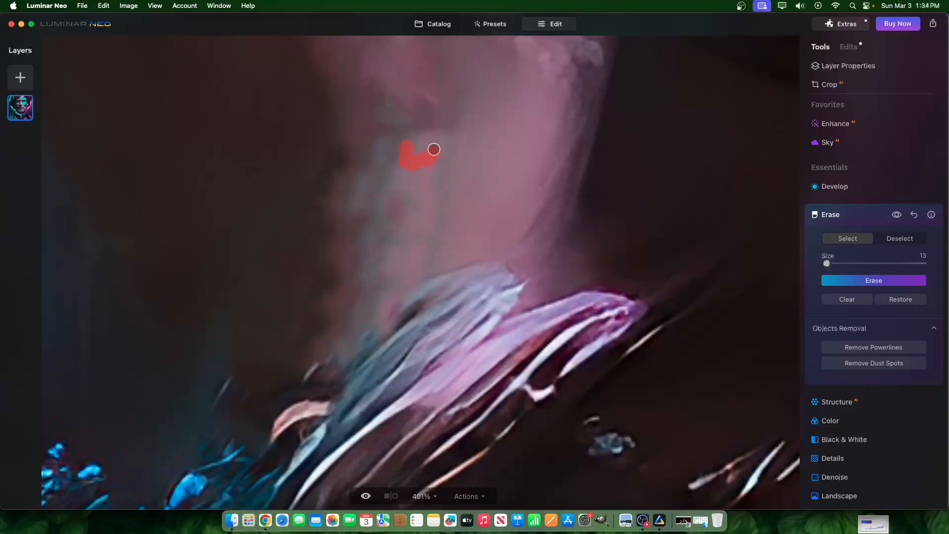
# Erase the marked cheek streak, then mark and erase two more bluish streaks near the beard, and mark a fourth.
pyautogui.click(874, 280)
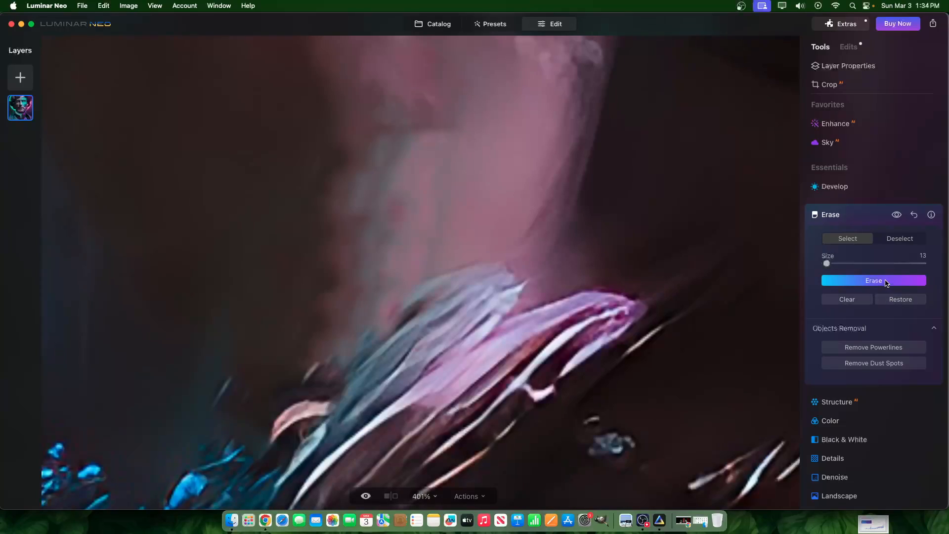
pyautogui.moveTo(442, 163); pyautogui.dragTo(440, 221)
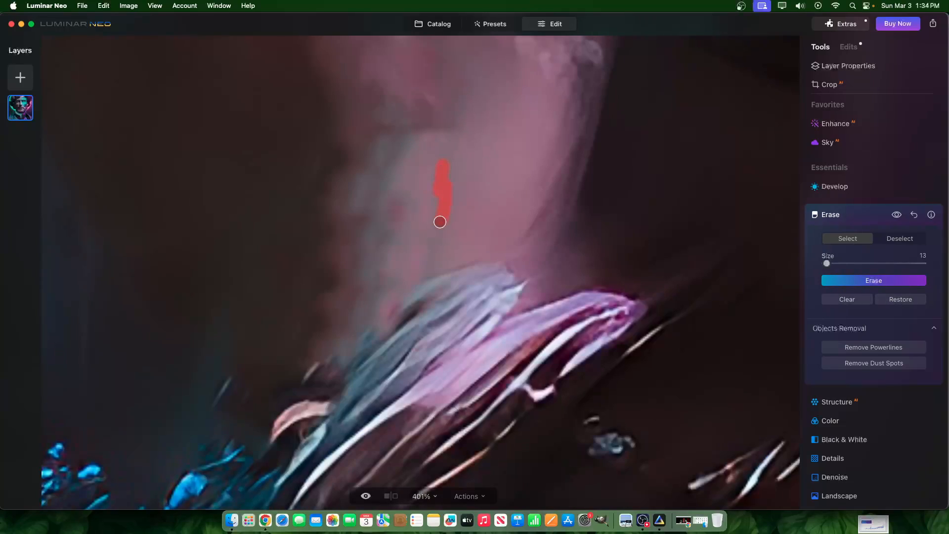
pyautogui.click(874, 281)
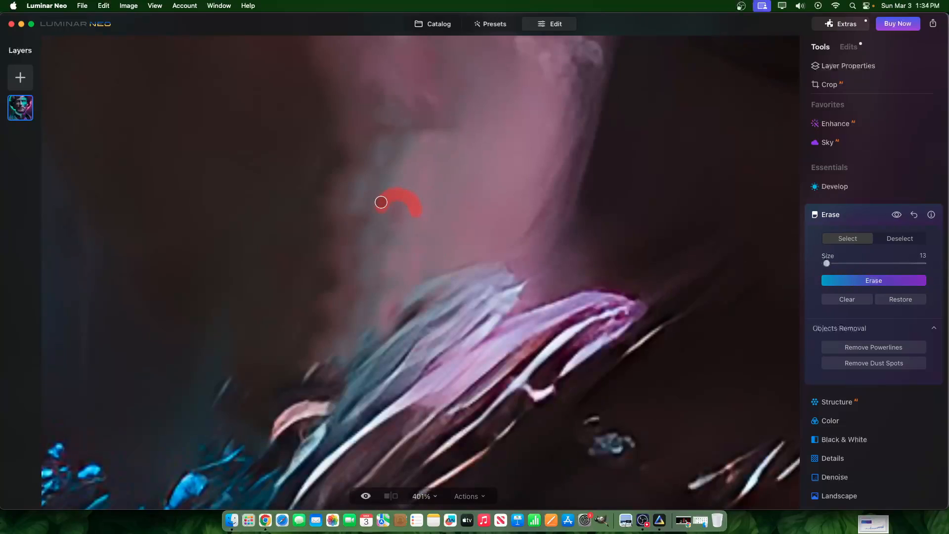
pyautogui.moveTo(396, 206); pyautogui.dragTo(385, 159)
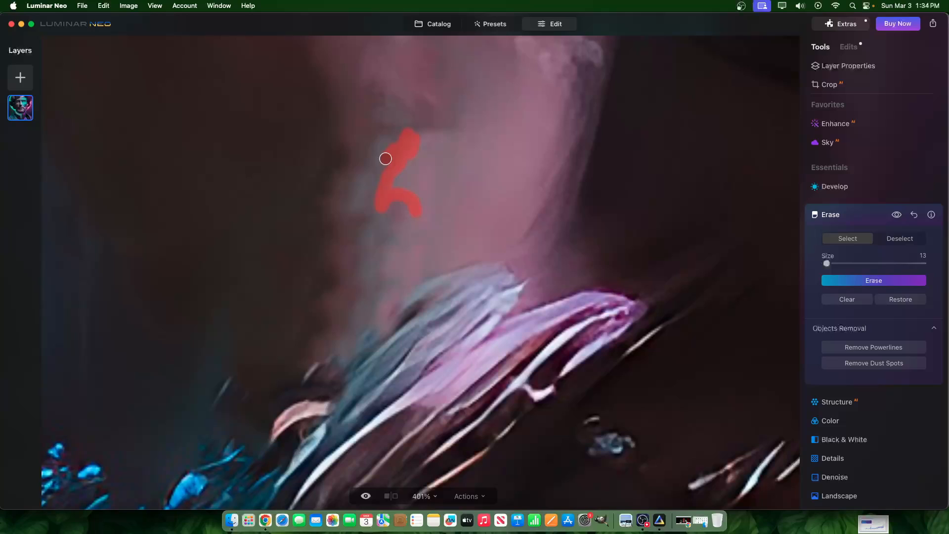
pyautogui.click(874, 280)
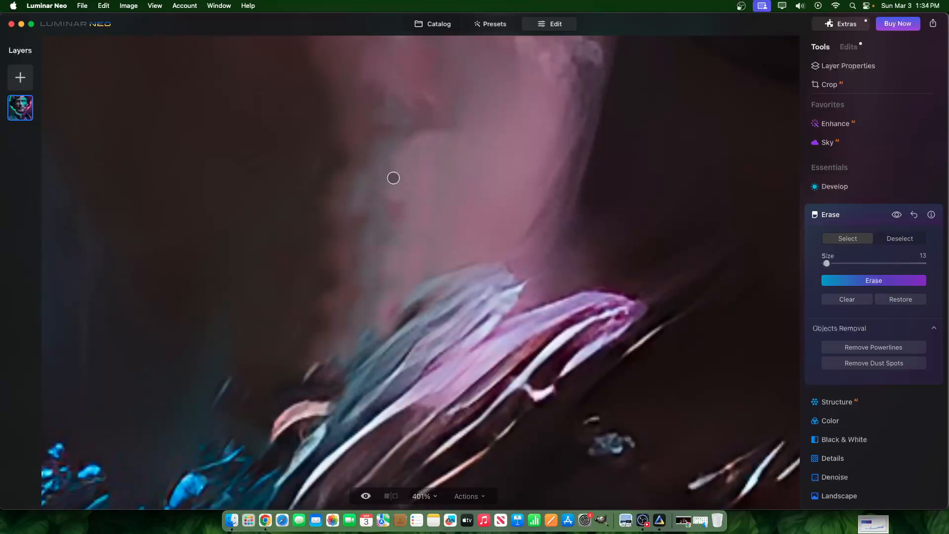
pyautogui.moveTo(394, 177); pyautogui.dragTo(395, 211)
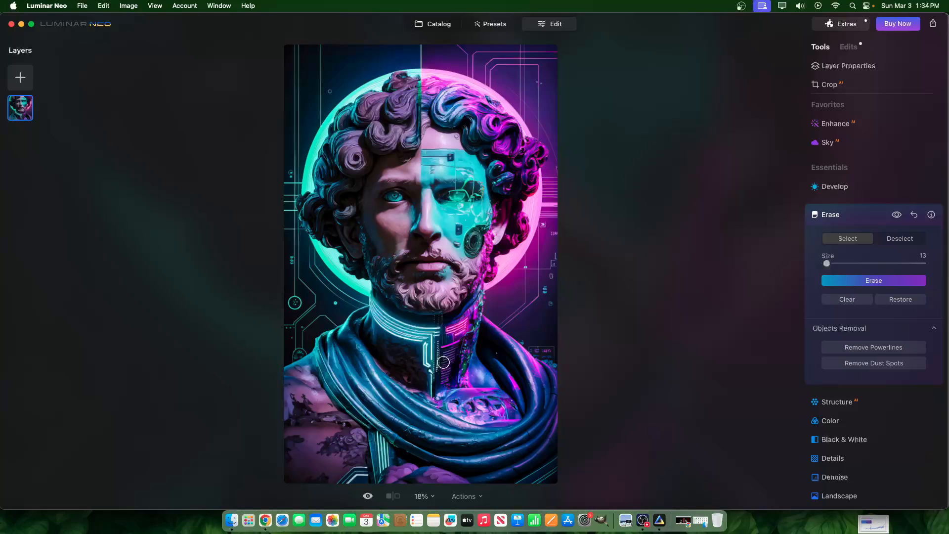
pyautogui.moveTo(297, 344)
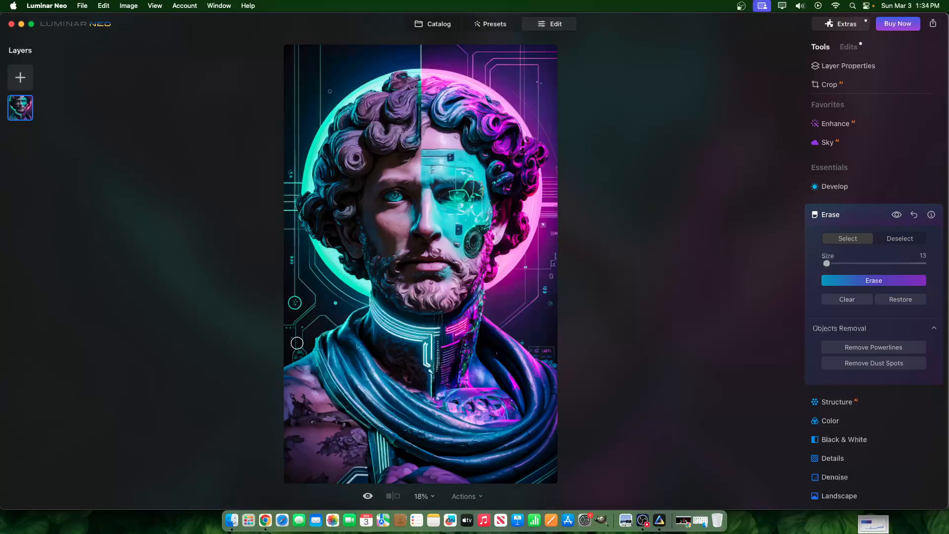
# Bring the left shoulder into view and mark the dark tattoo patch with the Erase brush.
pyautogui.moveTo(296, 343); pyautogui.dragTo(454, 341)
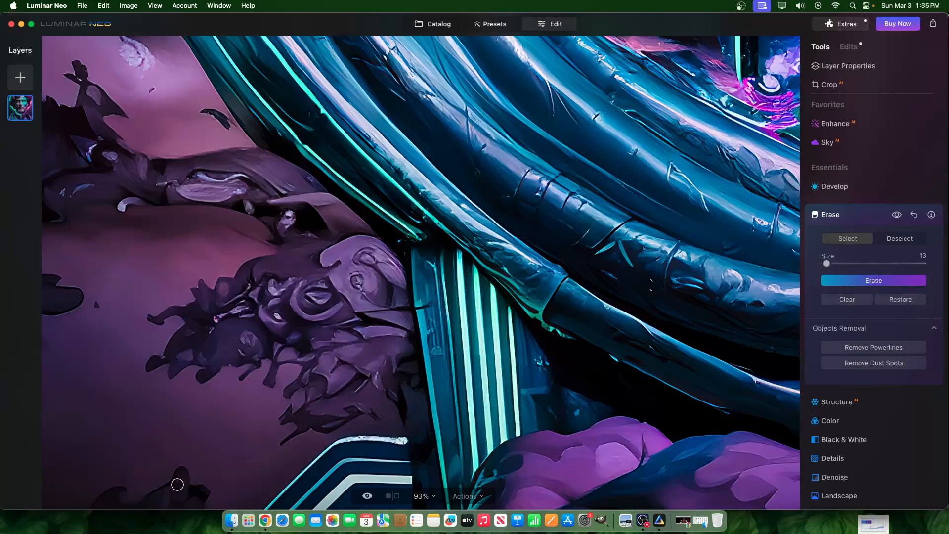
pyautogui.moveTo(177, 485); pyautogui.dragTo(205, 487)
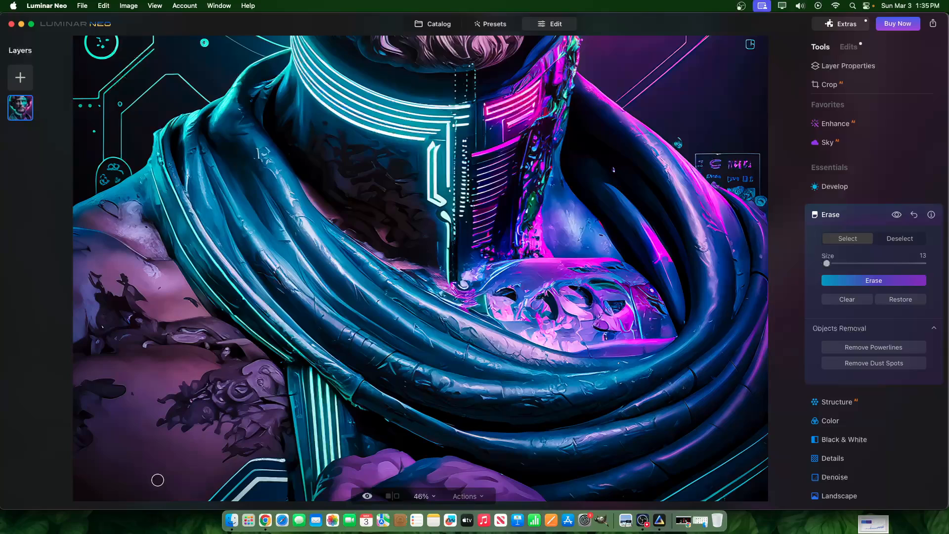
pyautogui.moveTo(157, 480); pyautogui.dragTo(85, 383)
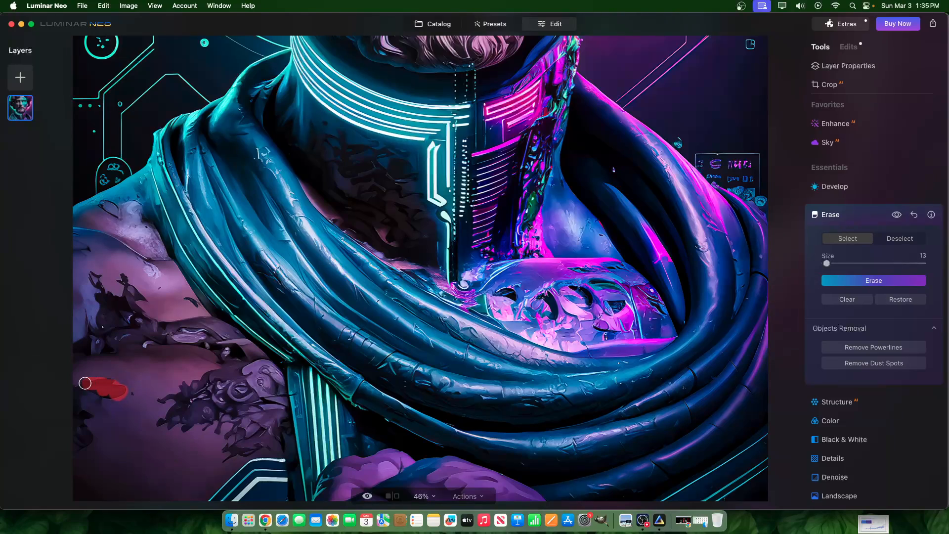
pyautogui.moveTo(85, 383); pyautogui.dragTo(75, 401)
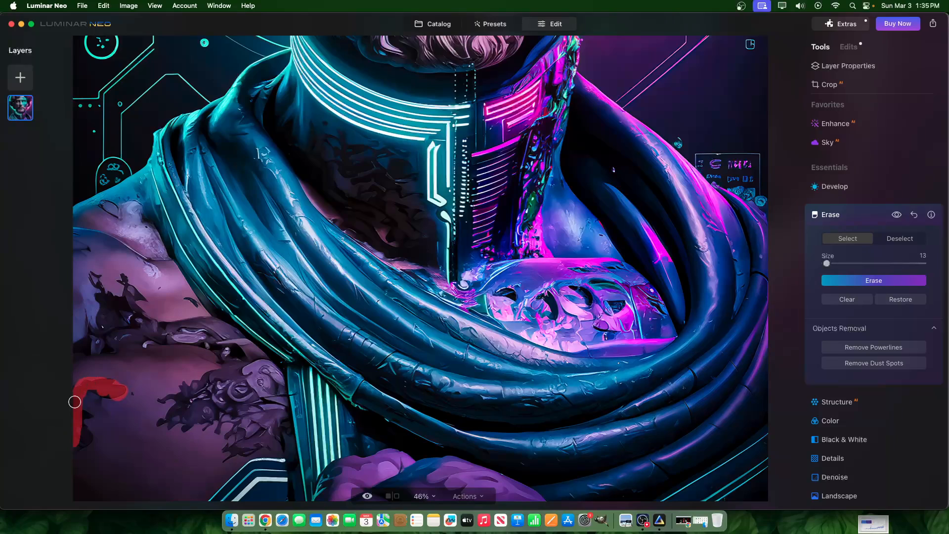
pyautogui.moveTo(74, 402); pyautogui.dragTo(79, 417)
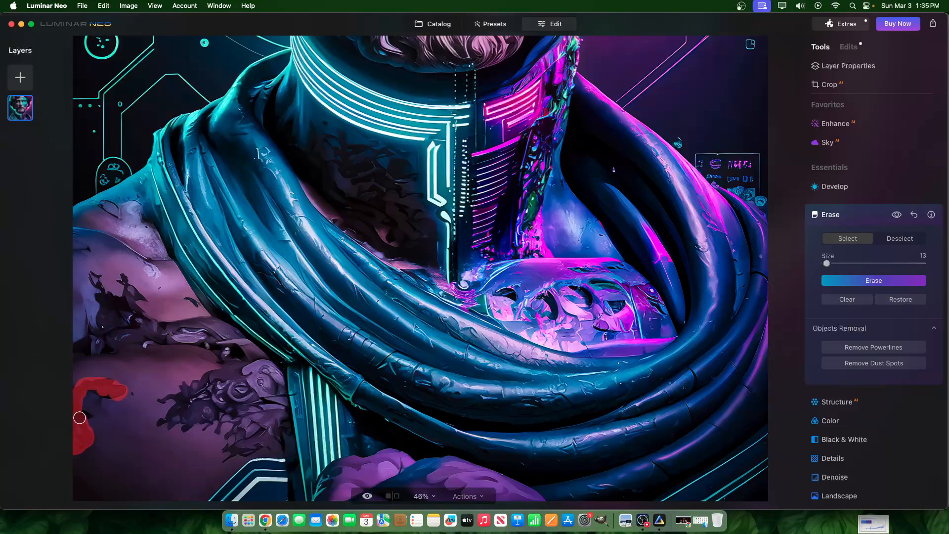
pyautogui.moveTo(790, 267)
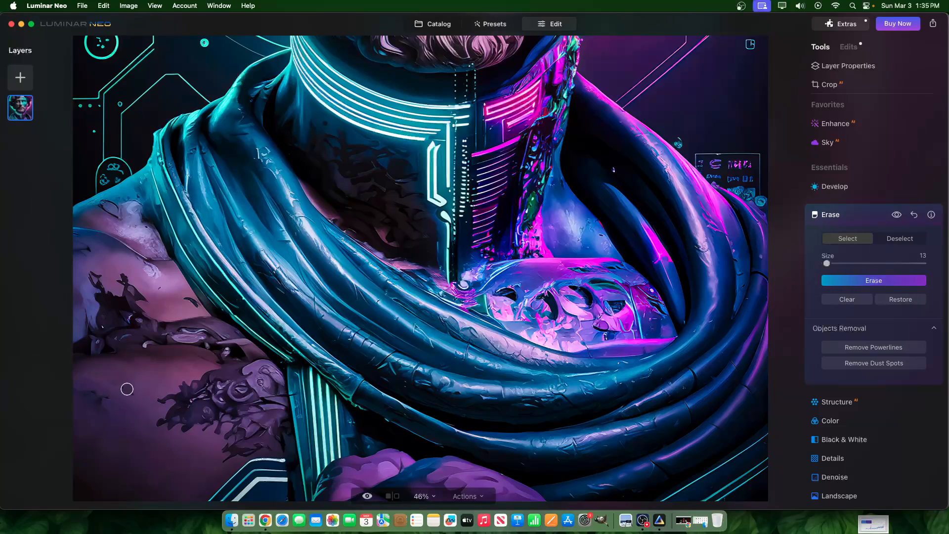
# Finish removing the shoulder tattoo patch and return to the photo catalog.
pyautogui.click(127, 390)
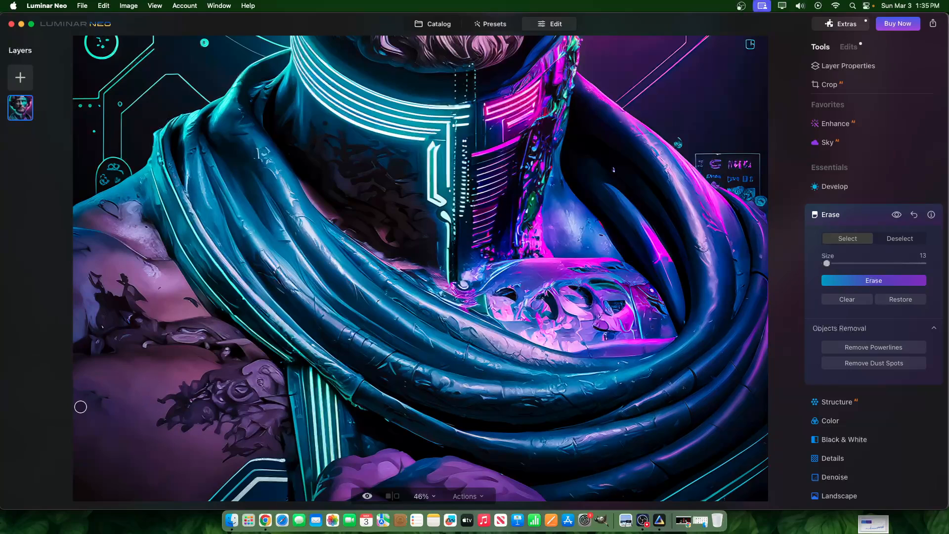
pyautogui.moveTo(81, 407); pyautogui.dragTo(97, 403)
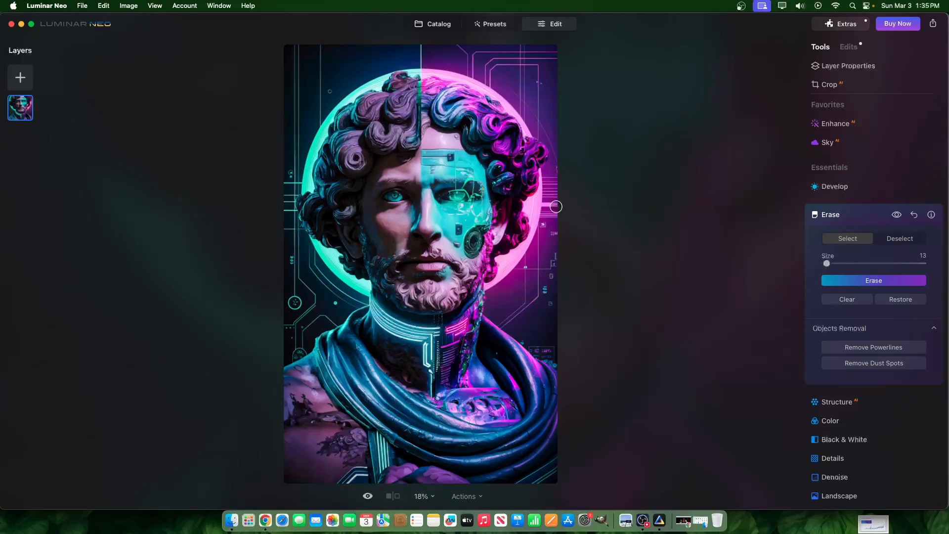
pyautogui.click(432, 23)
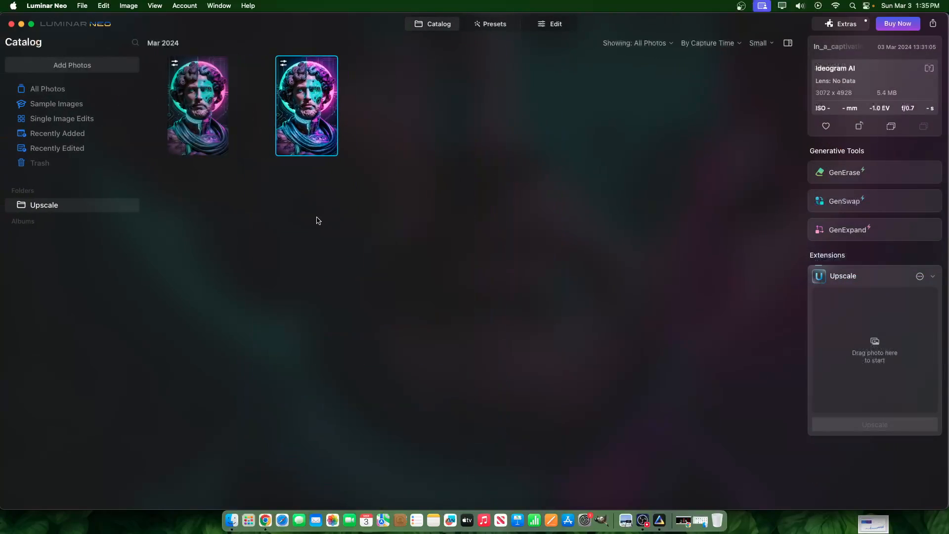